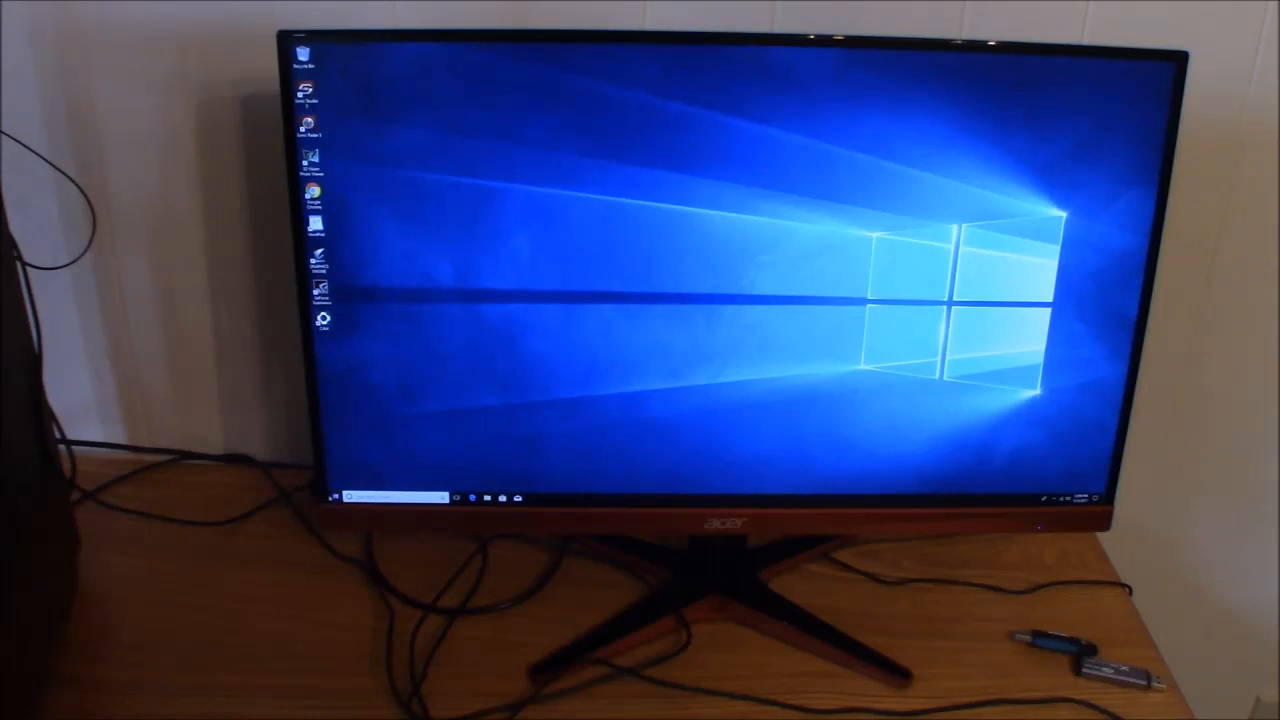
# Launch Disk Management from the Start button's Win+X administration menu
pyautogui.rightClick(334, 500)
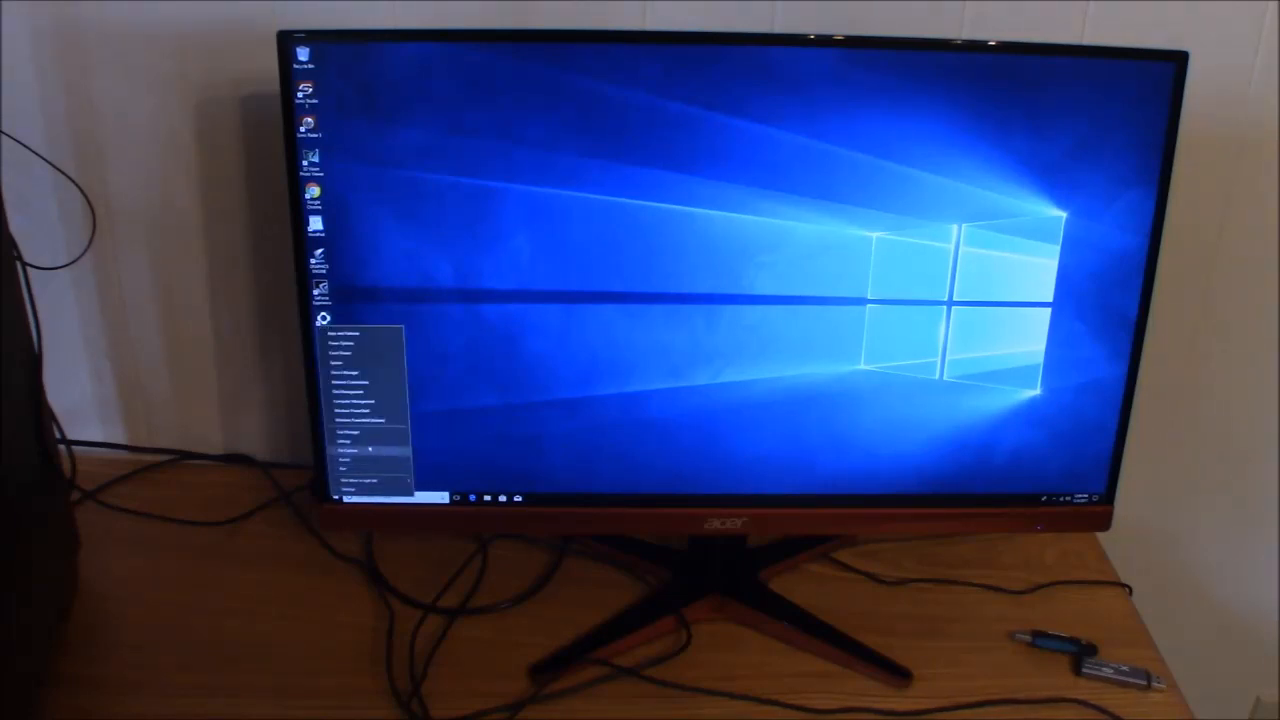
pyautogui.click(344, 450)
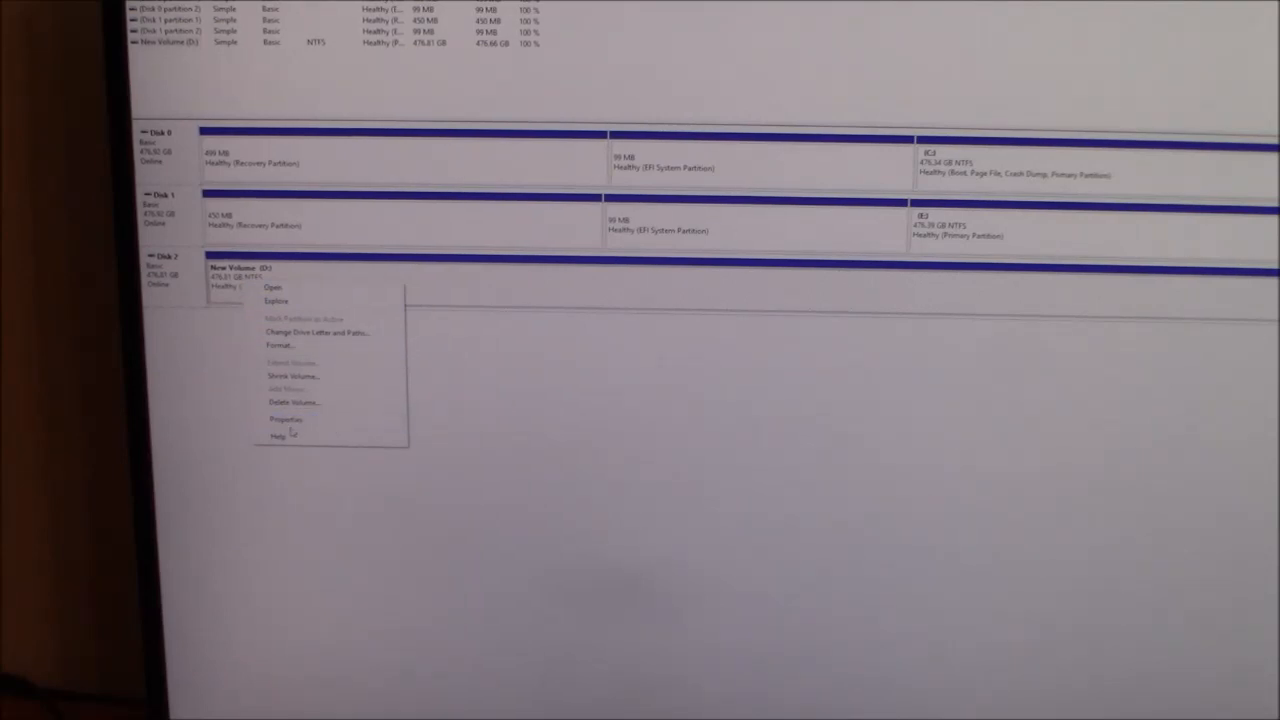
# Open New Volume (E:) from Disk 2 in File Explorer, showing it empty
pyautogui.click(272, 288)
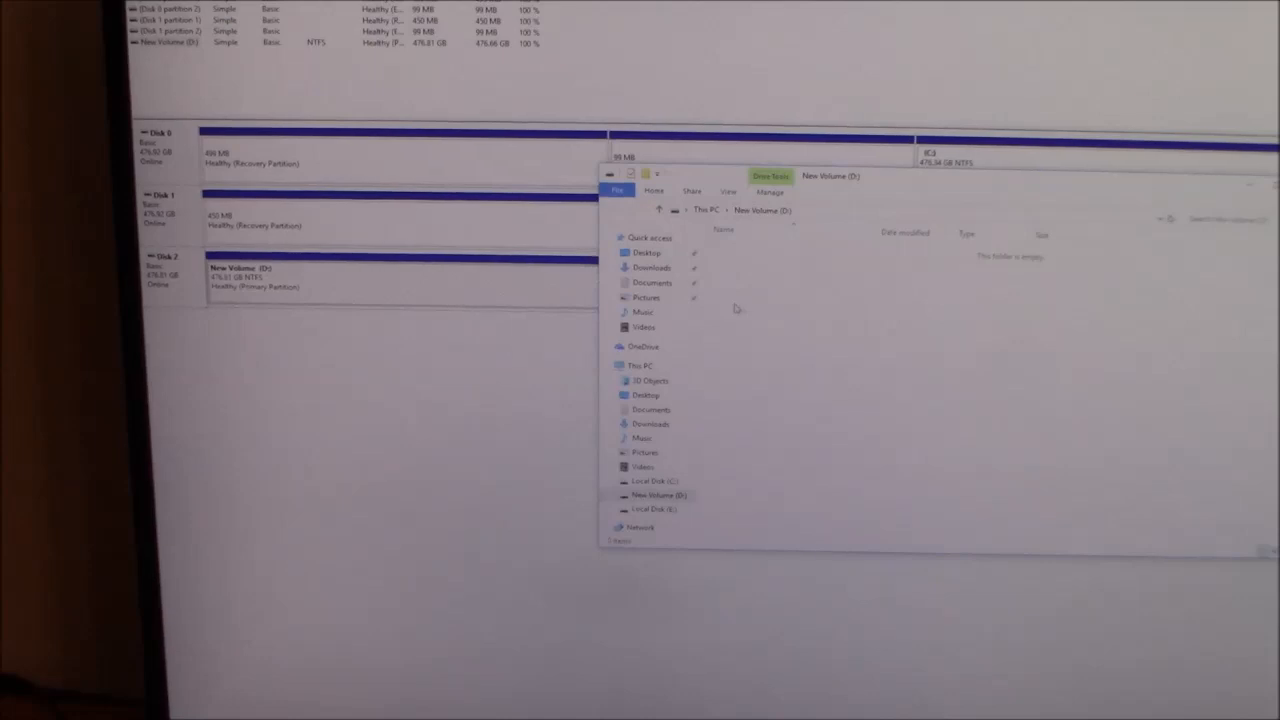